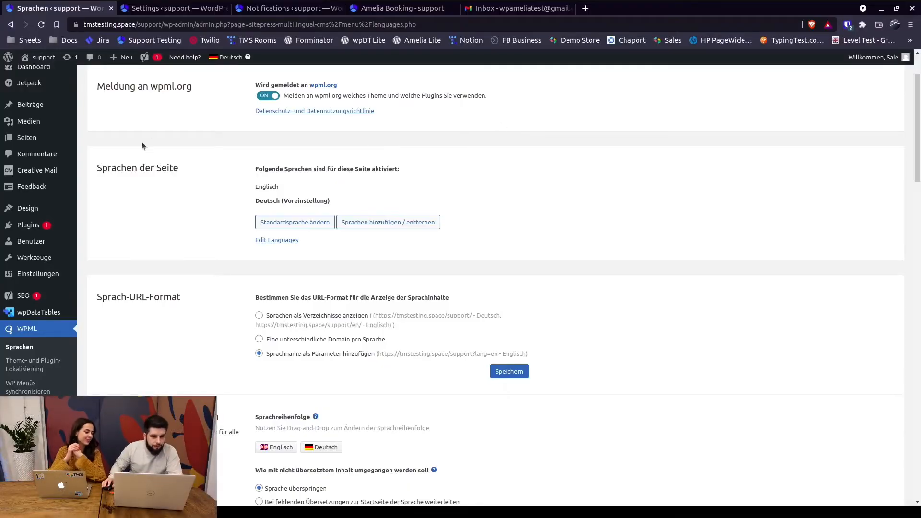
{"action": "mouse_move", "coordinate": [222, 181]}
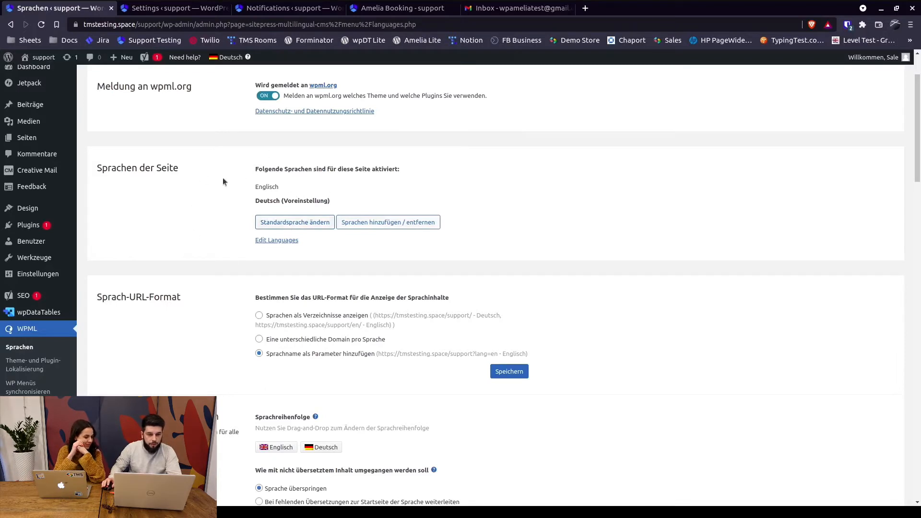
{"action": "mouse_move", "coordinate": [210, 207]}
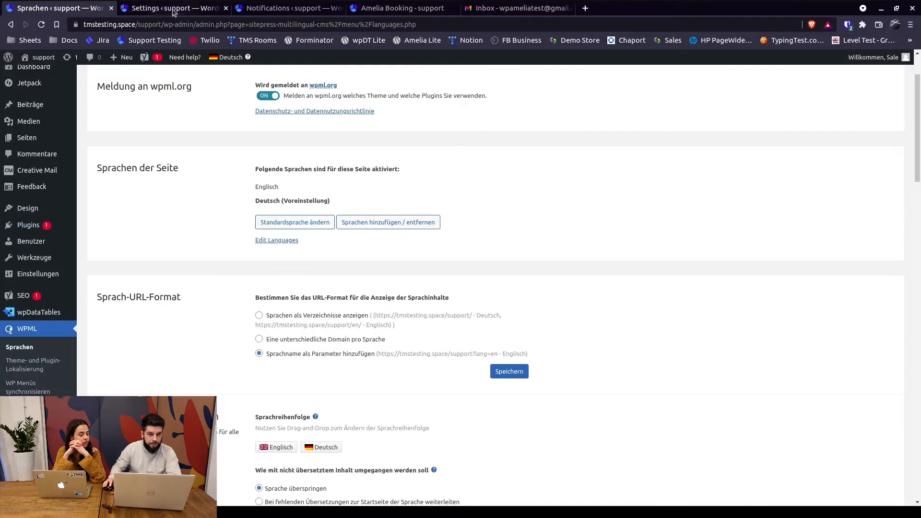
Read the customer 'Termin abgelehnt' and 'Termin freigegeben' notification texts in Amelia
{"action": "left_click", "coordinate": [170, 8]}
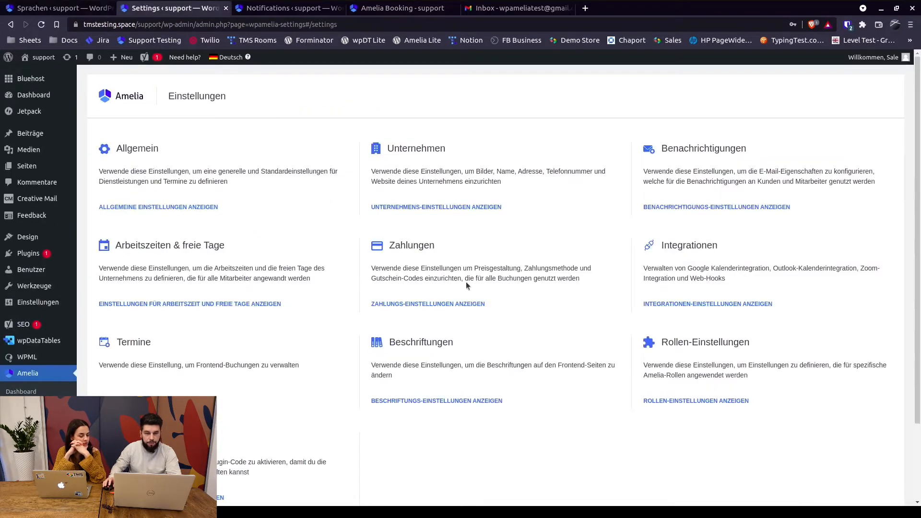
{"action": "left_click", "coordinate": [715, 207]}
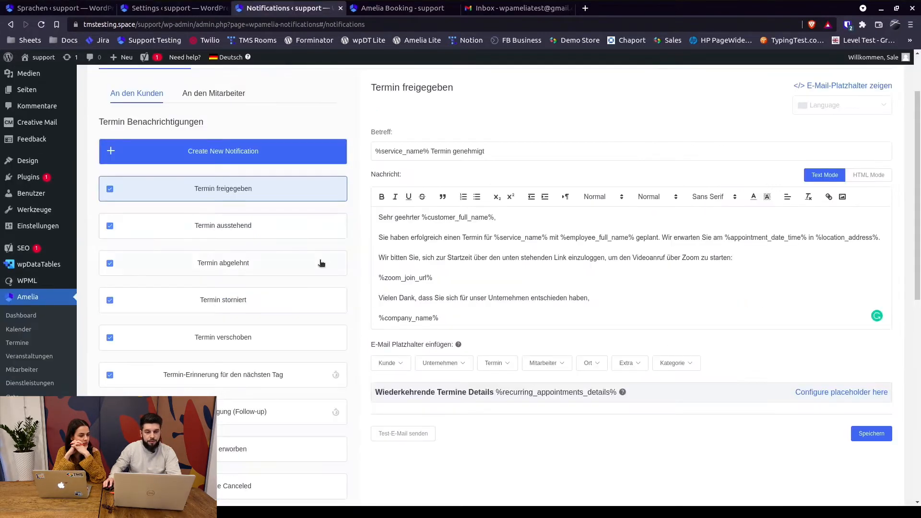
{"action": "left_click", "coordinate": [222, 262]}
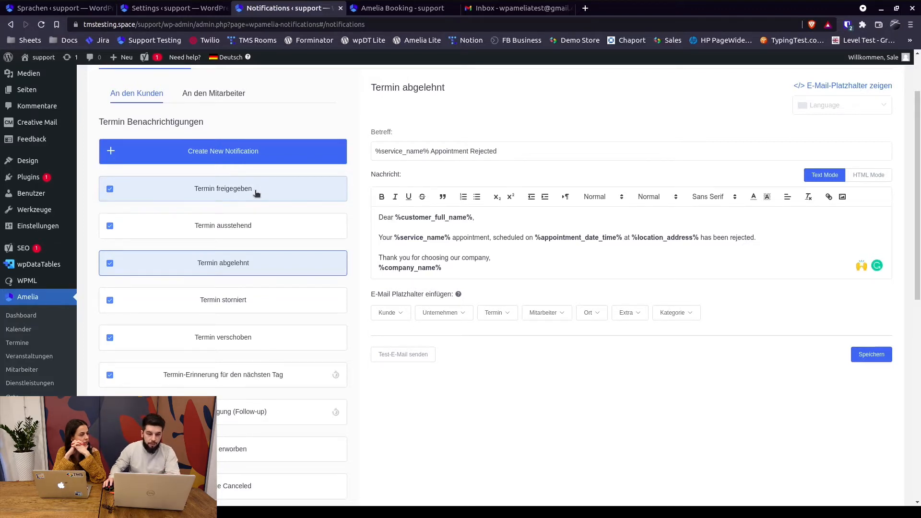
{"action": "left_click", "coordinate": [223, 188]}
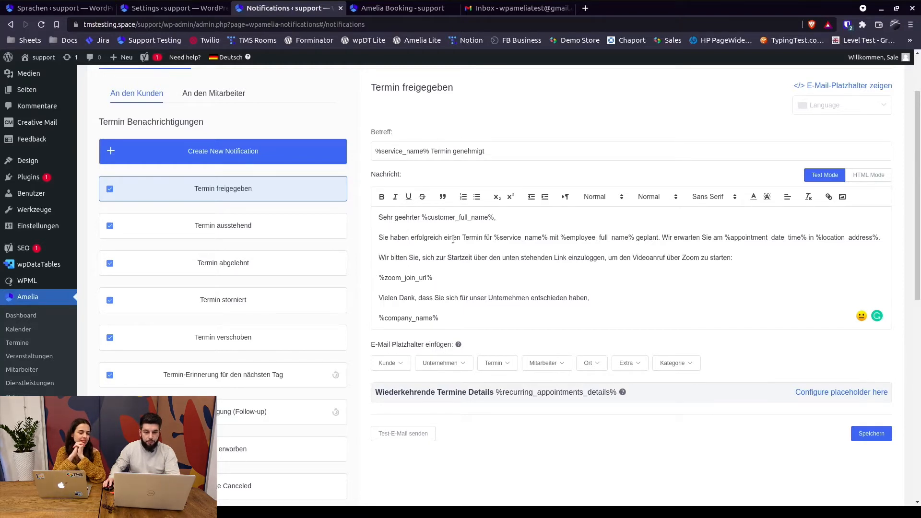
{"action": "left_click", "coordinate": [402, 8]}
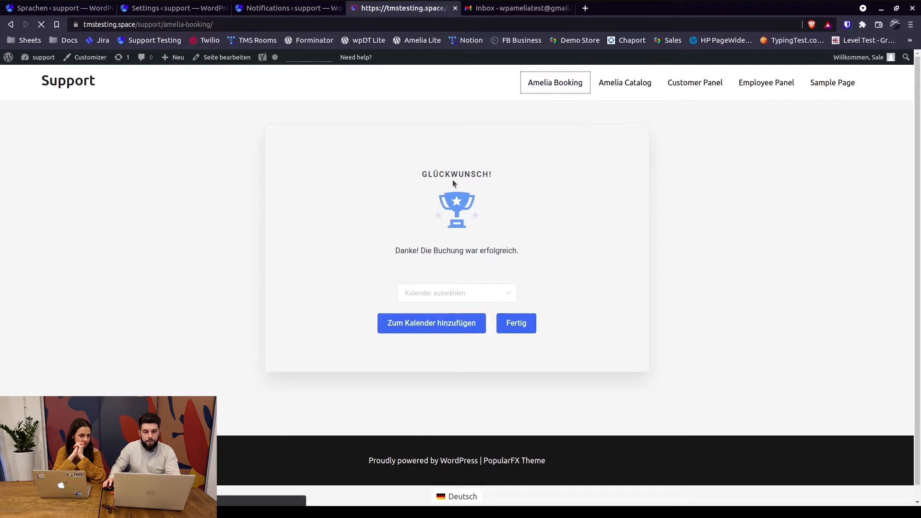
Finish the previous booking, choose Another Service and continue to the March 2022 calendar
{"action": "left_click", "coordinate": [515, 323]}
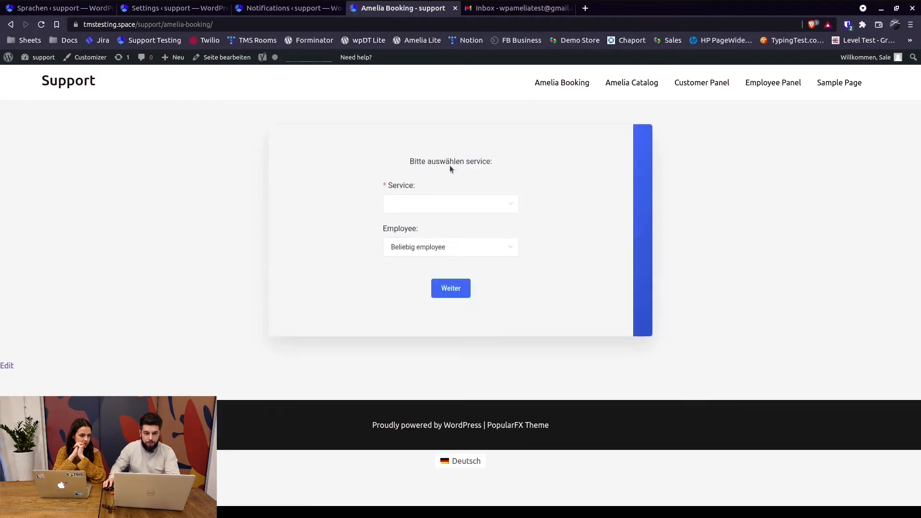
{"action": "mouse_move", "coordinate": [432, 200]}
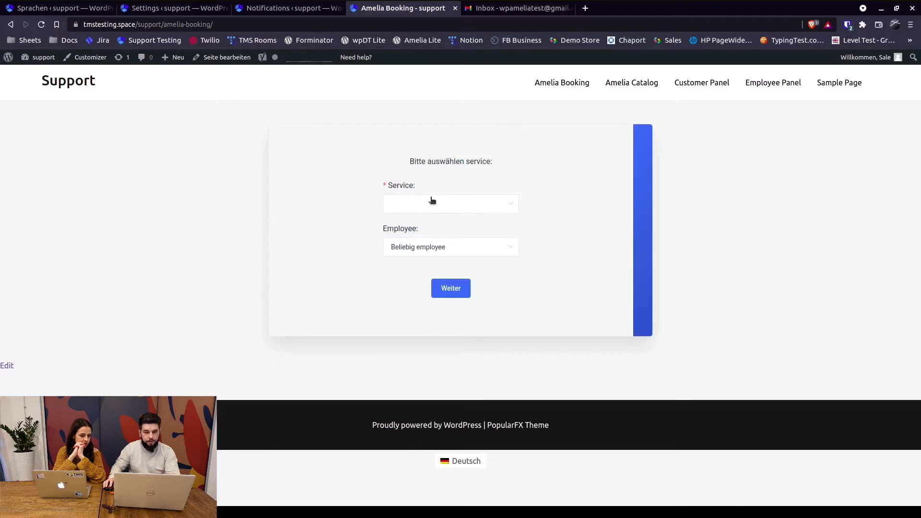
{"action": "left_click", "coordinate": [450, 203]}
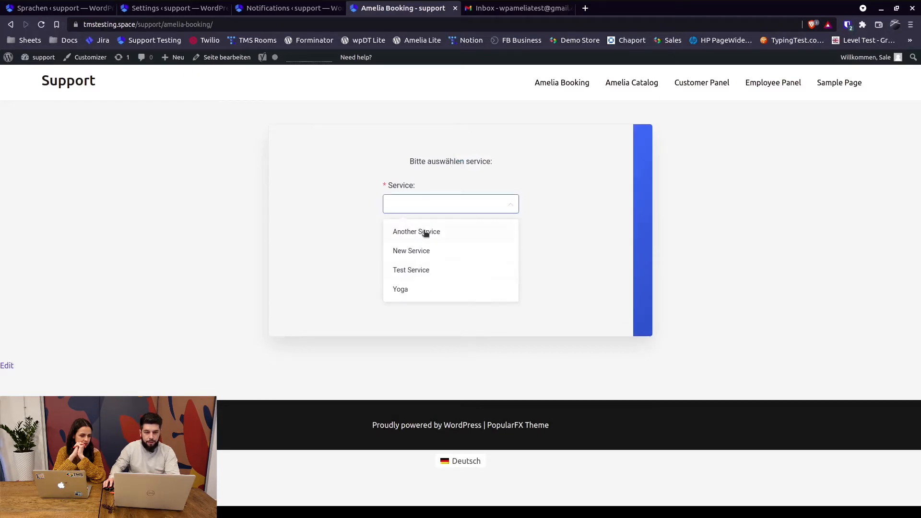
{"action": "left_click", "coordinate": [416, 231]}
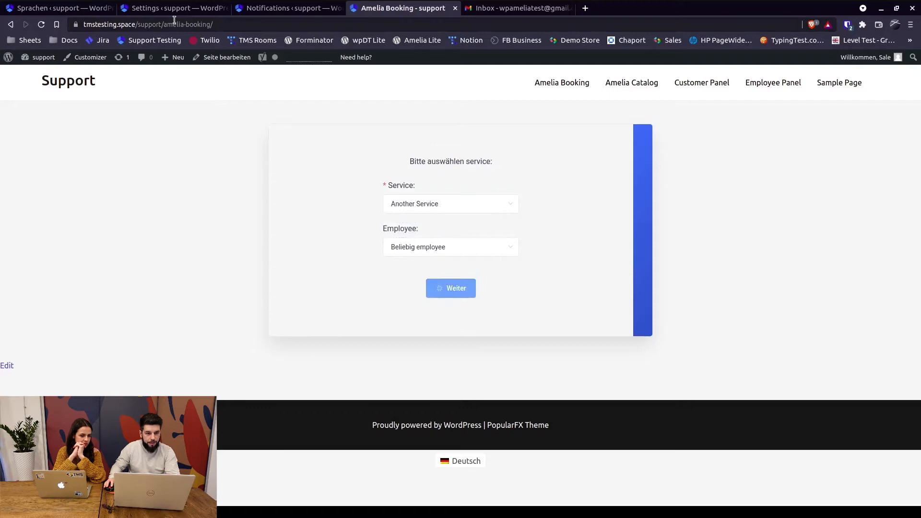
{"action": "left_click", "coordinate": [170, 8]}
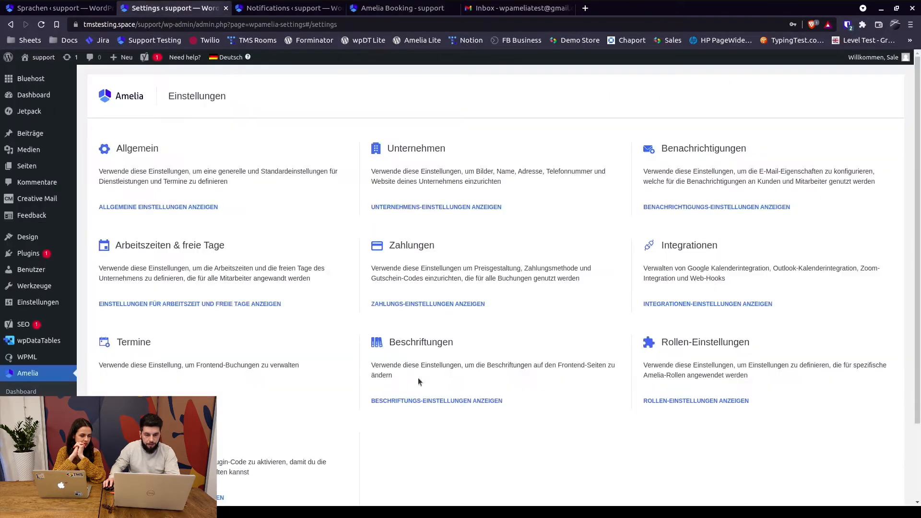
{"action": "mouse_move", "coordinate": [425, 401]}
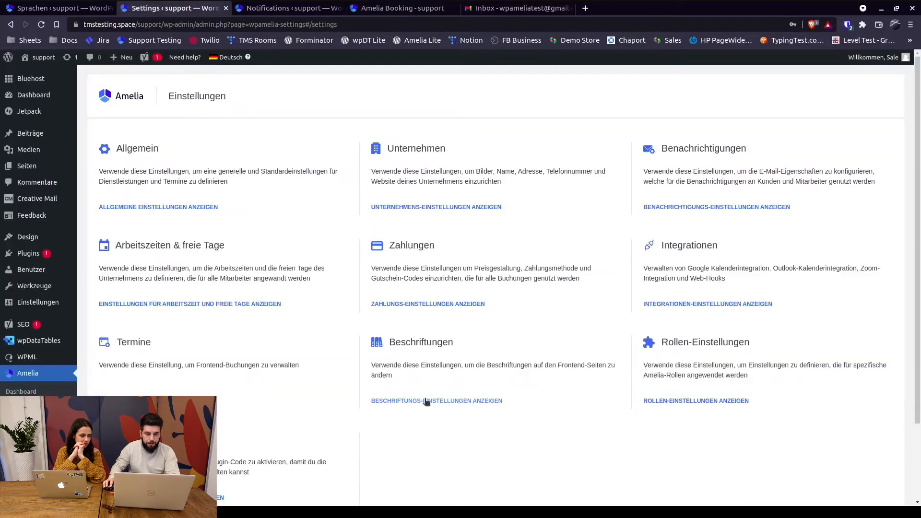
{"action": "left_click", "coordinate": [436, 400]}
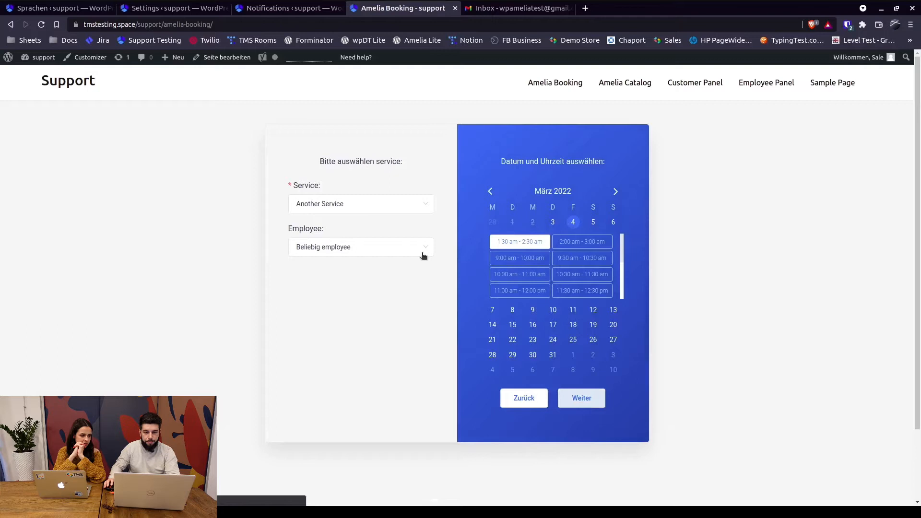
Book the 1:30 am slot for test customer 'Tran' with the suggested email
{"action": "left_click", "coordinate": [581, 397]}
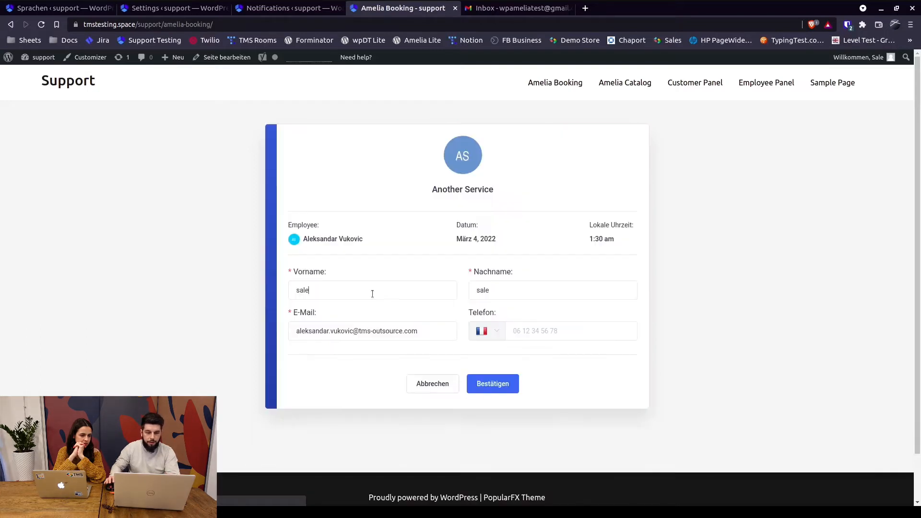
{"action": "type", "text": "Translation"}
{"action": "left_click", "coordinate": [553, 290]}
{"action": "type", "text": "Test"}
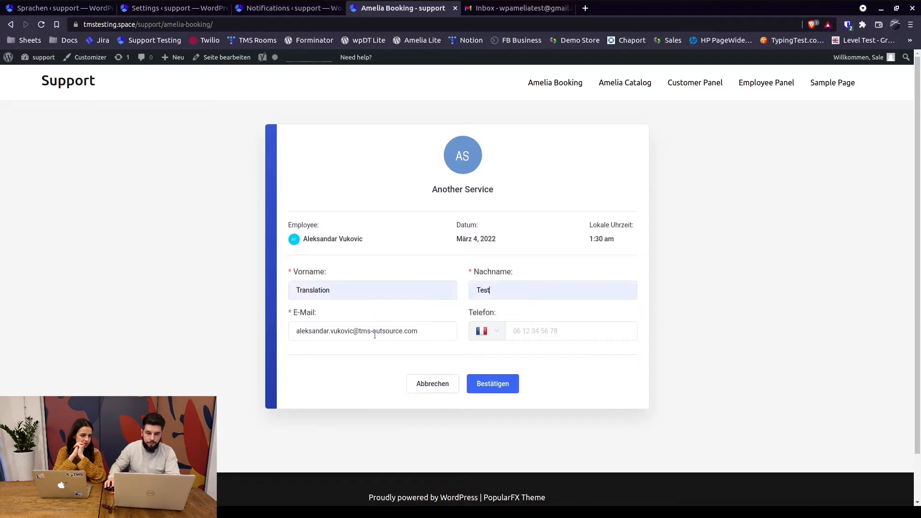
{"action": "type", "text": "wpa"}
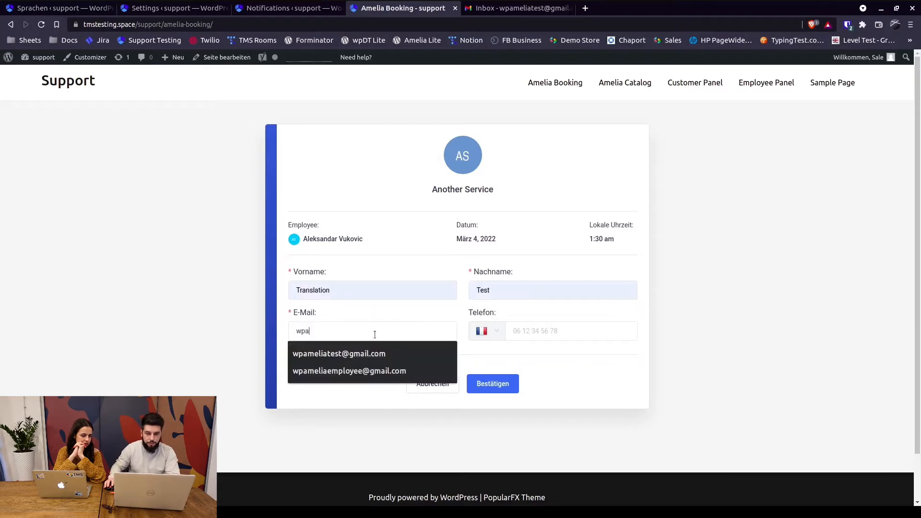
{"action": "left_click", "coordinate": [339, 353]}
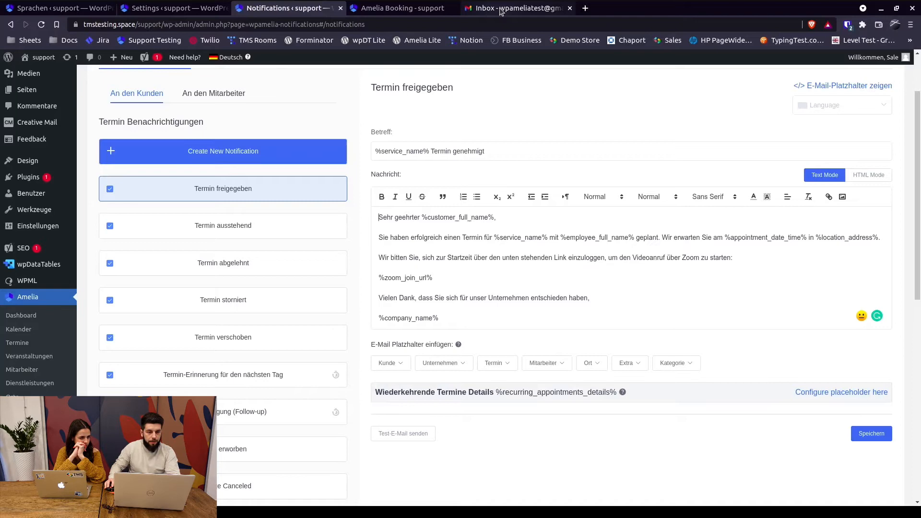
{"action": "left_click", "coordinate": [515, 8]}
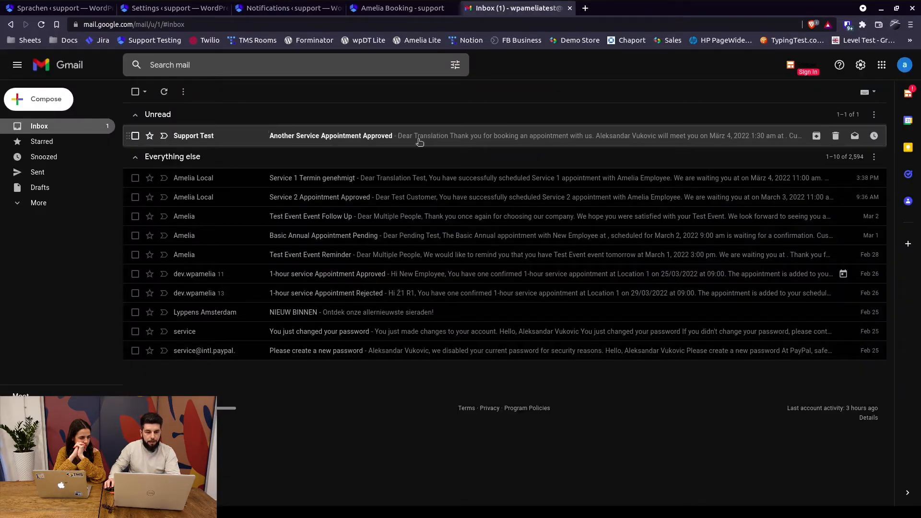
Read the English 'Another Service Appointment Approved' email in Gmail
{"action": "left_click", "coordinate": [330, 135]}
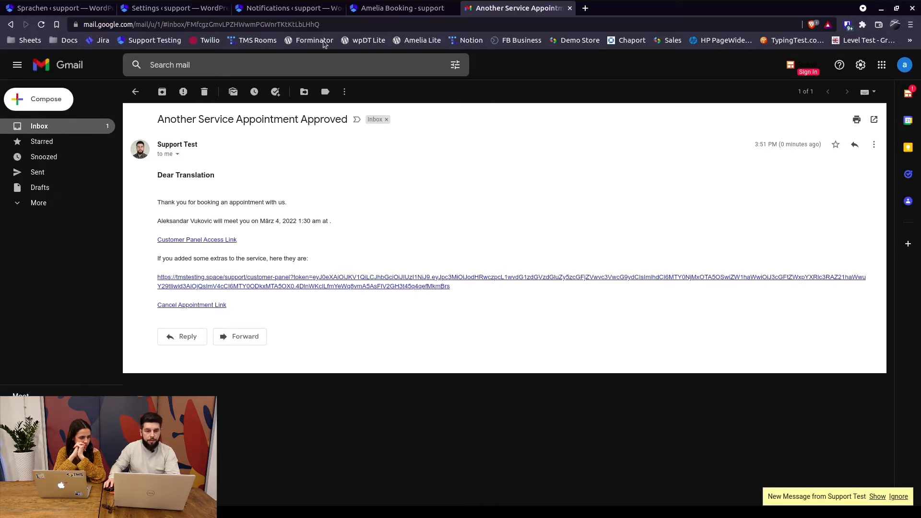
{"action": "left_click", "coordinate": [171, 8]}
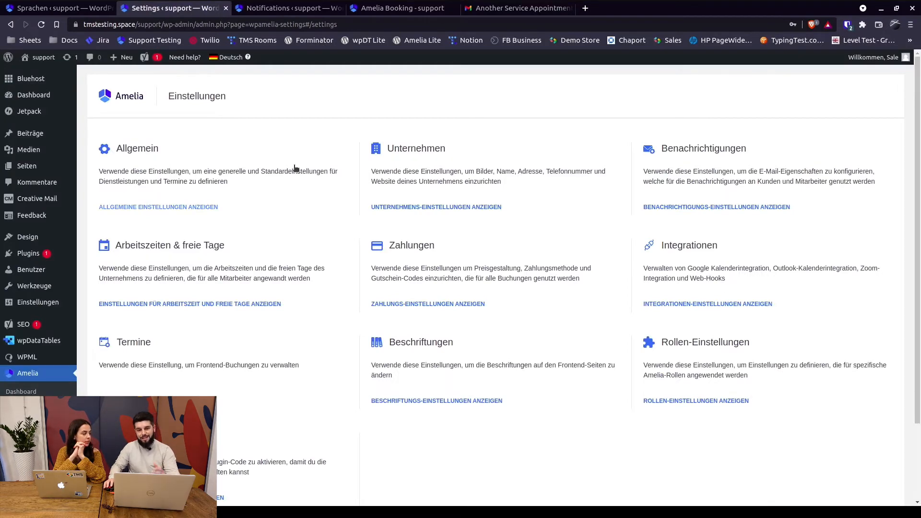
Remove German from Manage languages in Amelia's general settings
{"action": "left_click", "coordinate": [158, 207]}
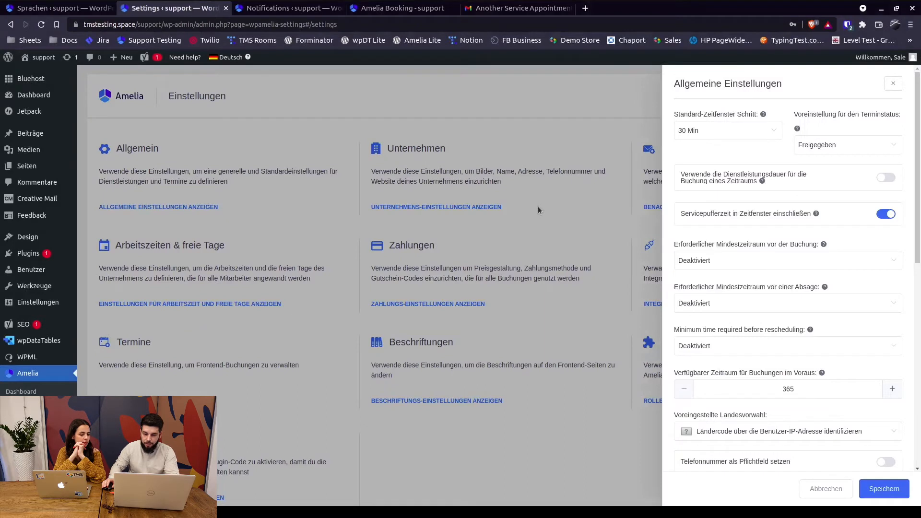
{"action": "scroll", "scroll_direction": "down", "scroll_amount": 3}
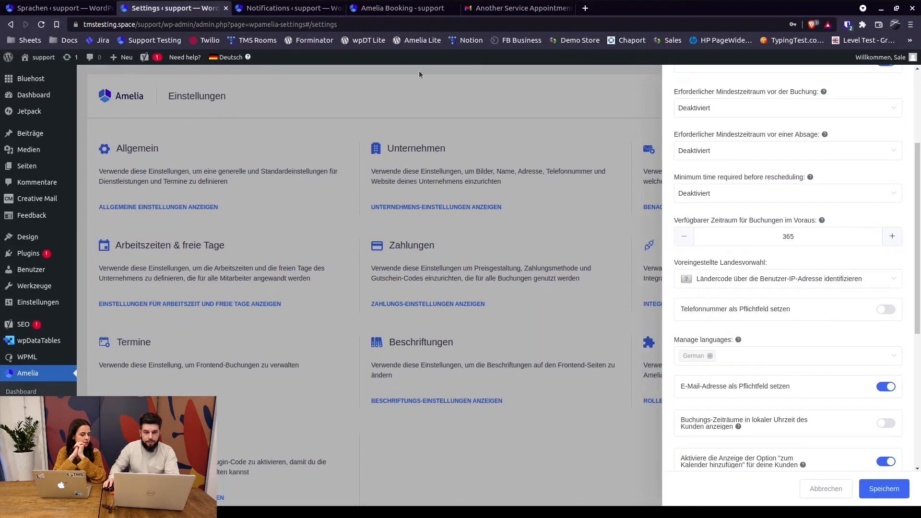
{"action": "mouse_move", "coordinate": [706, 342]}
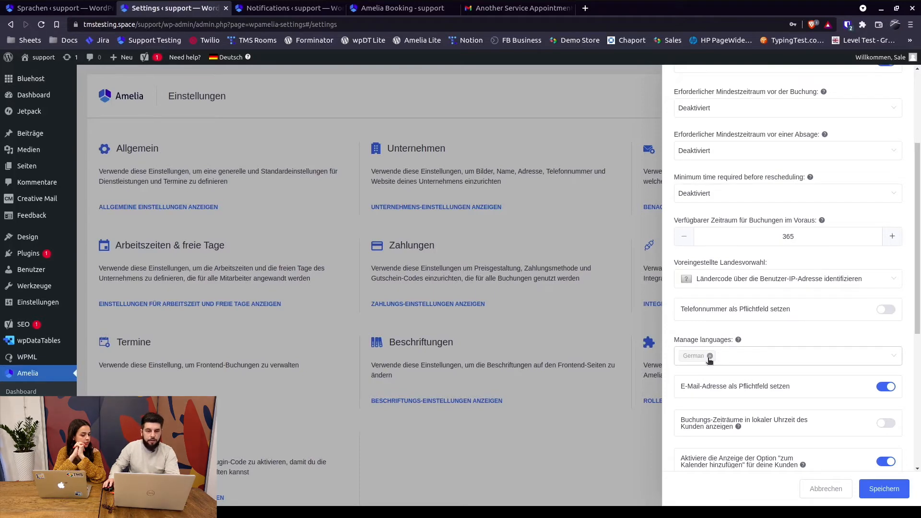
{"action": "left_click", "coordinate": [288, 7]}
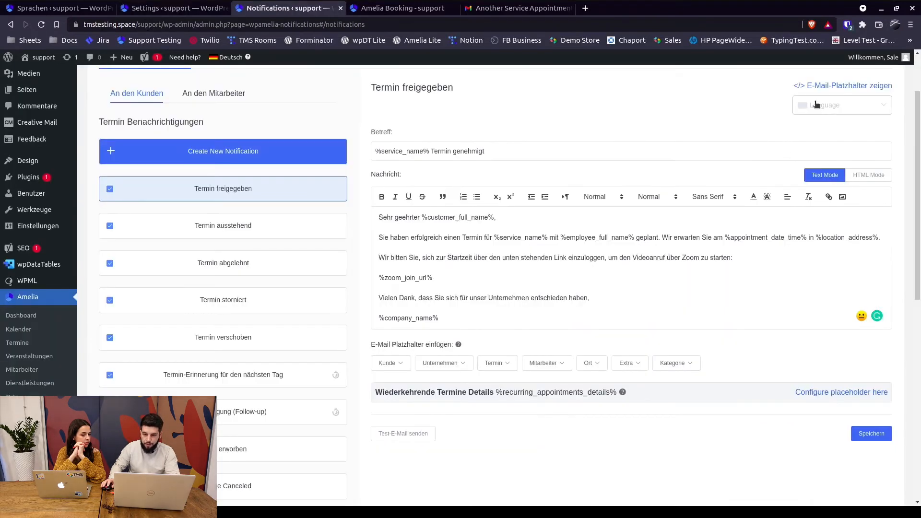
Show the German version of the approved-appointment notification
{"action": "left_click", "coordinate": [841, 104]}
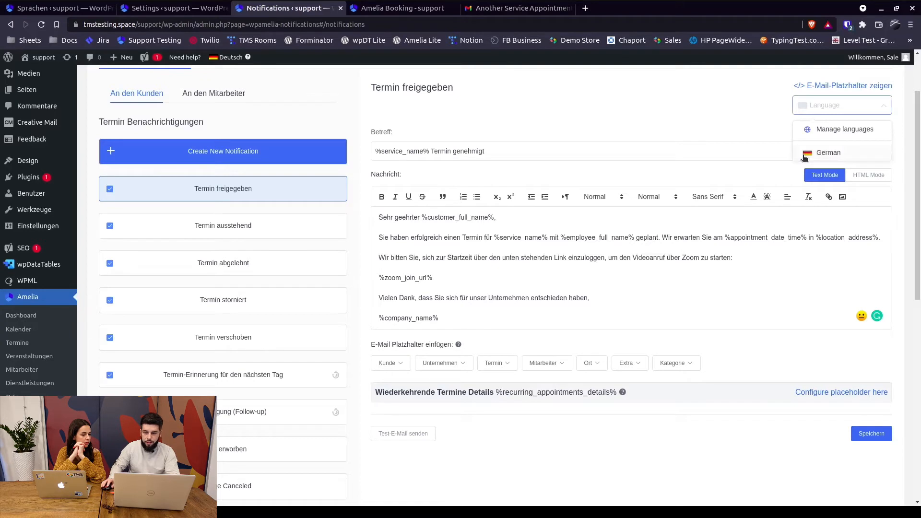
{"action": "mouse_move", "coordinate": [829, 153]}
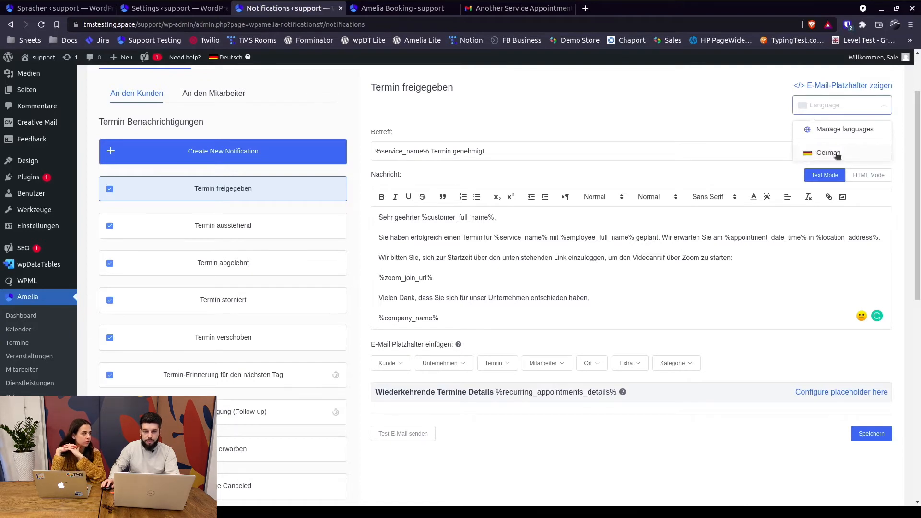
{"action": "mouse_move", "coordinate": [535, 209]}
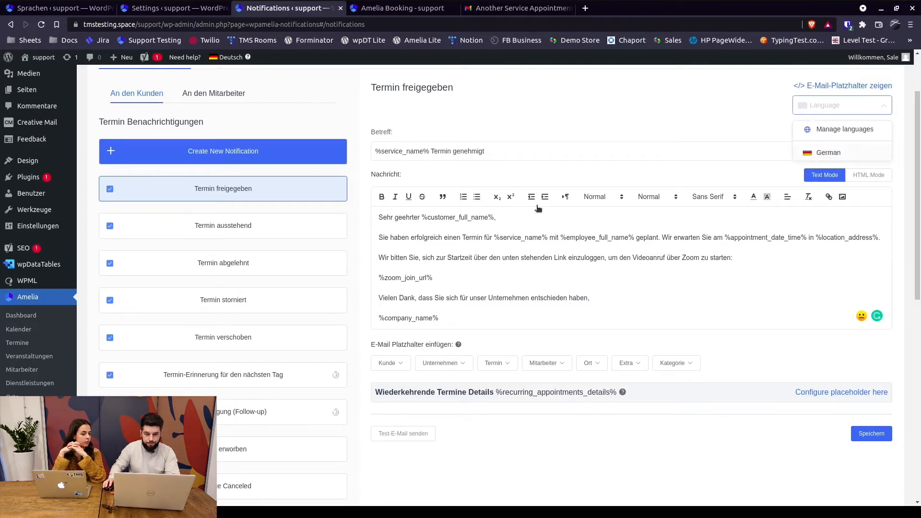
{"action": "left_click", "coordinate": [829, 152]}
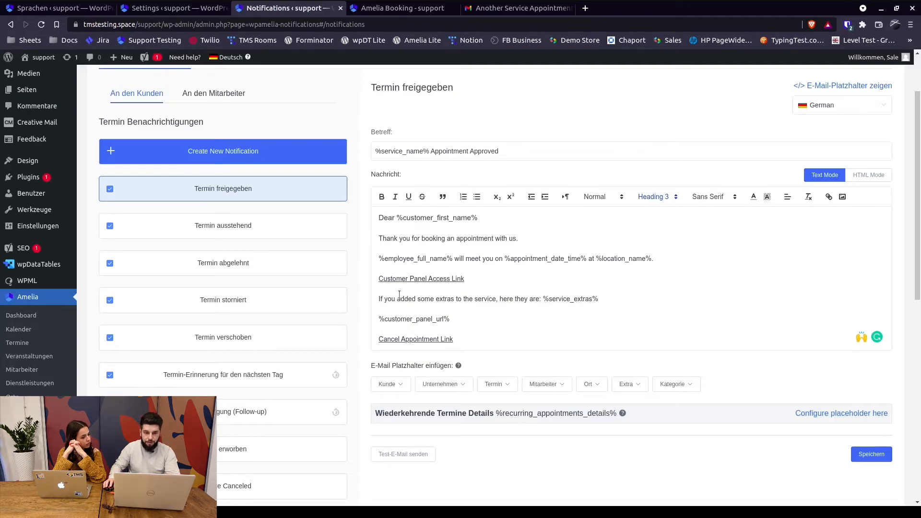
{"action": "left_click", "coordinate": [171, 8]}
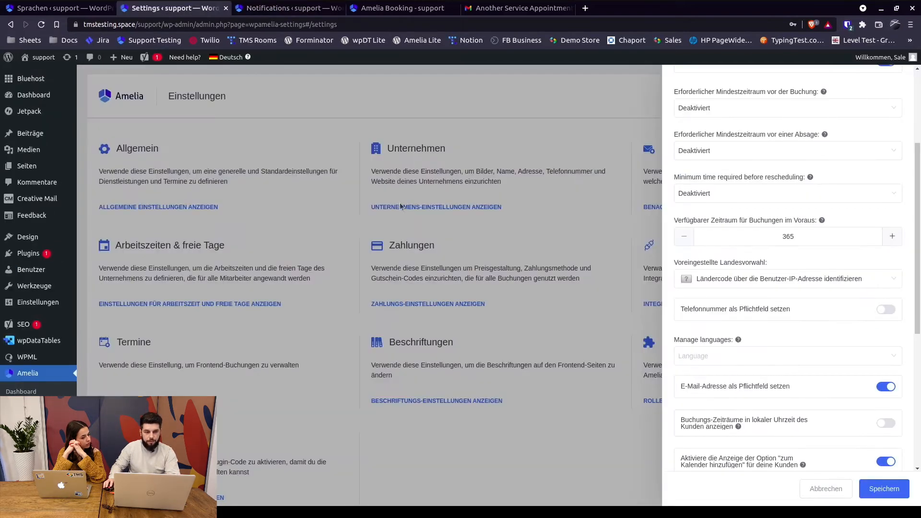
{"action": "mouse_move", "coordinate": [738, 339]}
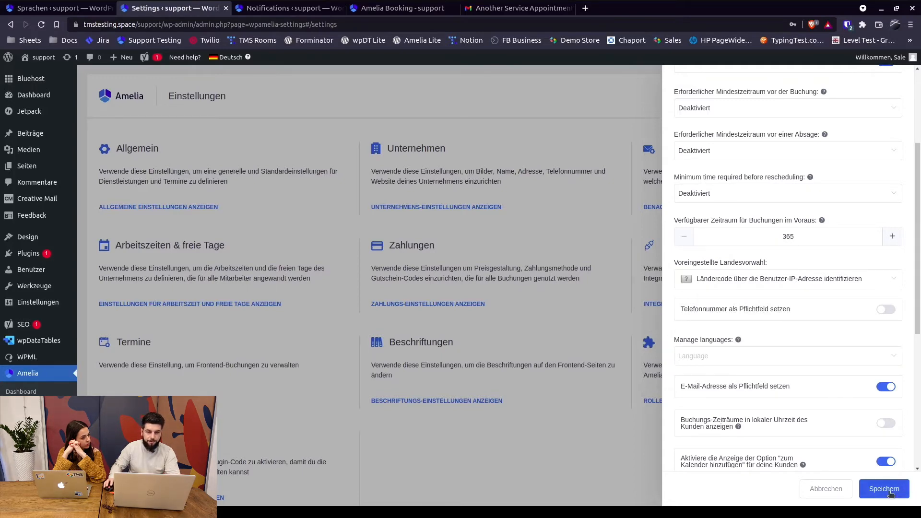
Save the general settings with no managed languages, then view the booking page
{"action": "left_click", "coordinate": [883, 489]}
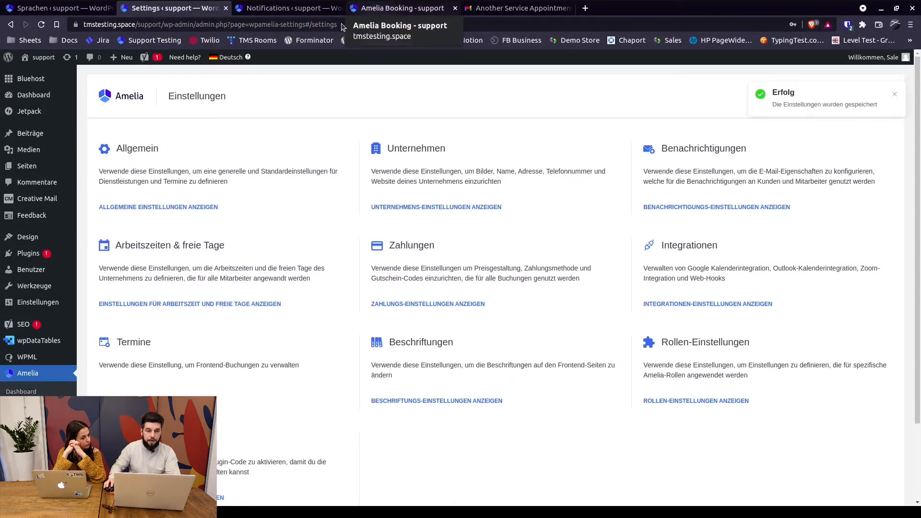
{"action": "left_click", "coordinate": [403, 8]}
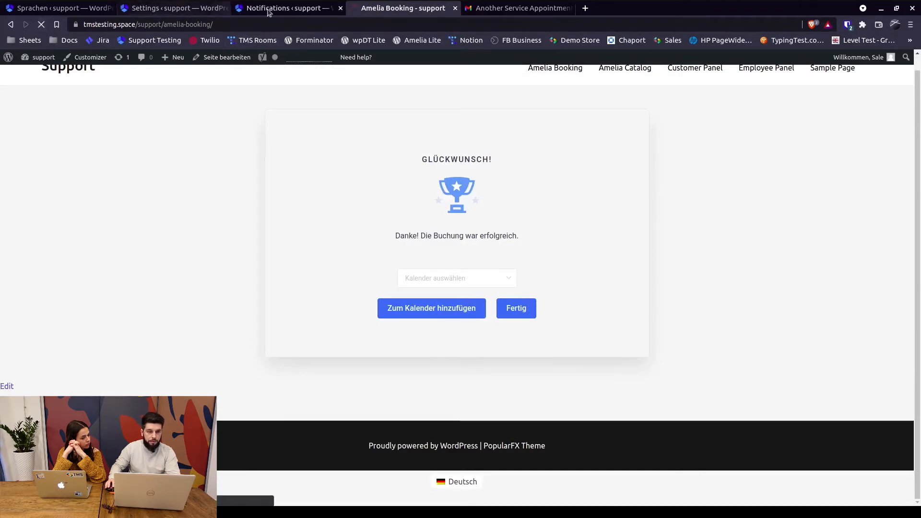
{"action": "left_click", "coordinate": [285, 7]}
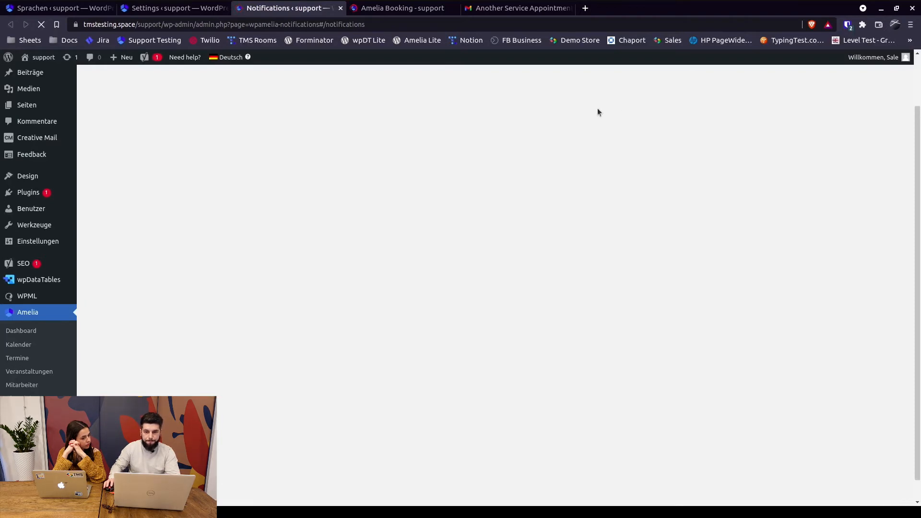
Reload the booking page, select Another Service, and reopen the approval template
{"action": "left_click", "coordinate": [403, 8]}
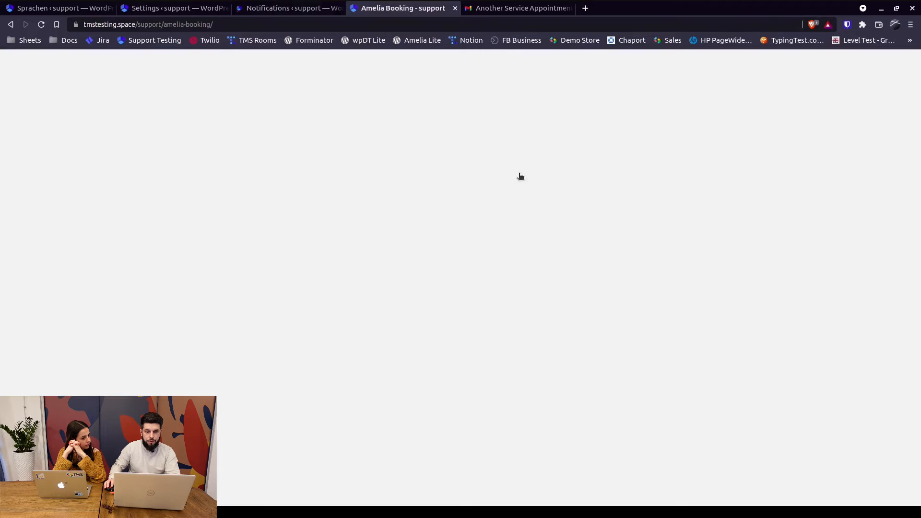
{"action": "left_click", "coordinate": [450, 204]}
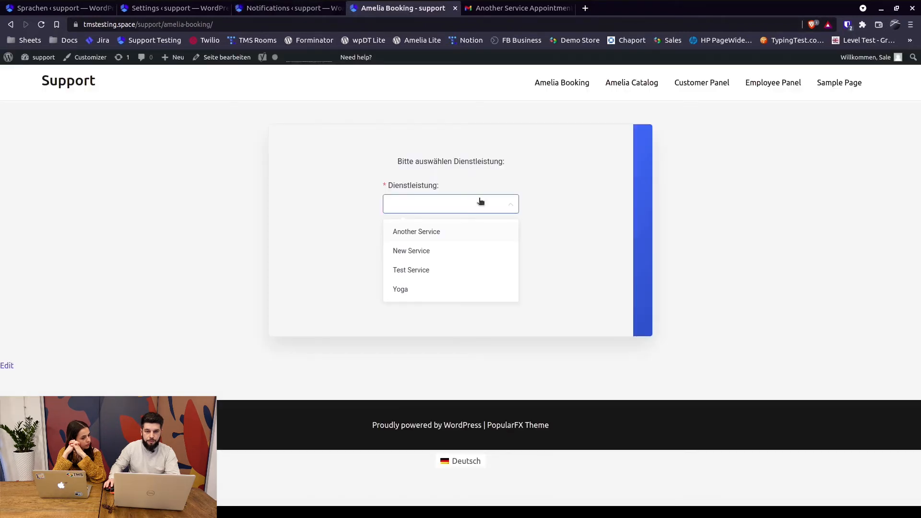
{"action": "left_click", "coordinate": [416, 231]}
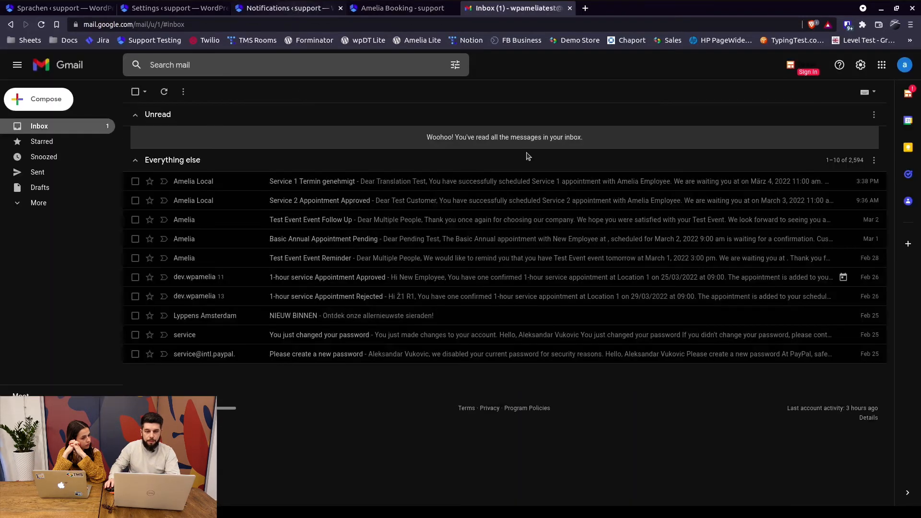
{"action": "left_click", "coordinate": [288, 7]}
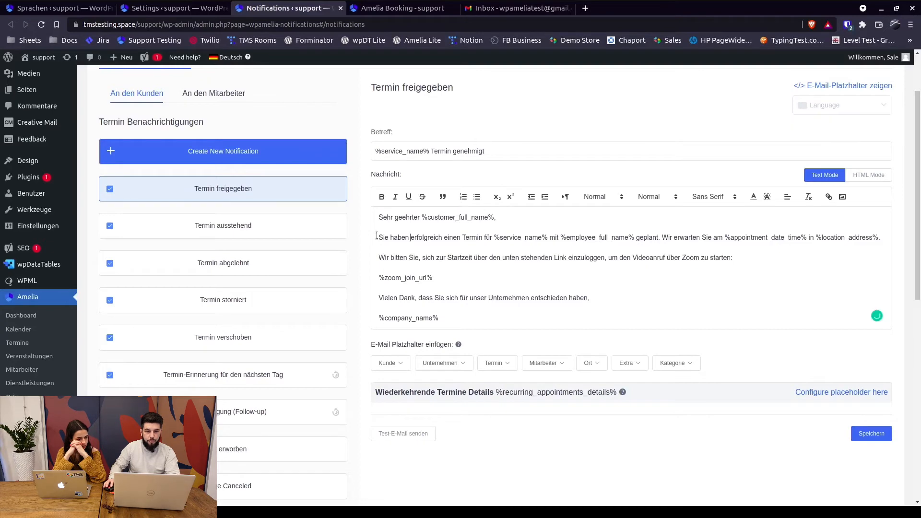
Look up the phrase 'Sie haben' from the German message on Google
{"action": "double_click", "coordinate": [388, 237]}
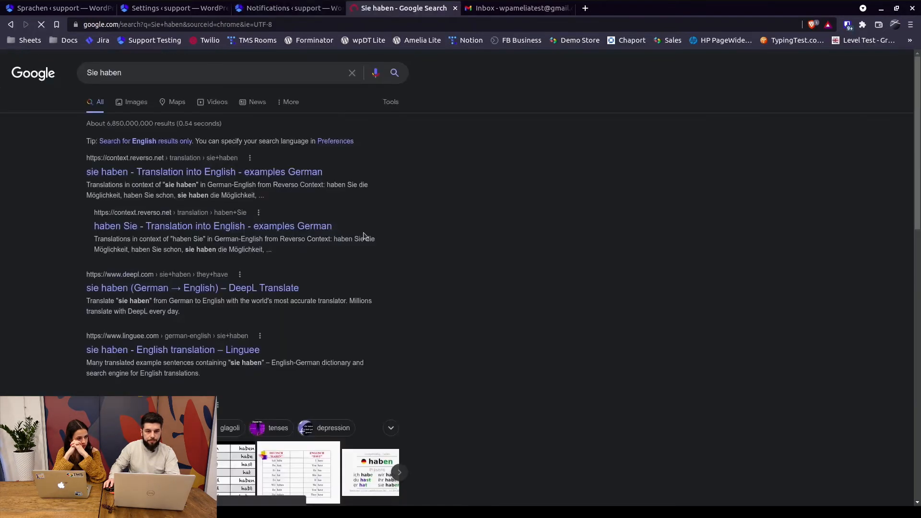
{"action": "left_click", "coordinate": [402, 8]}
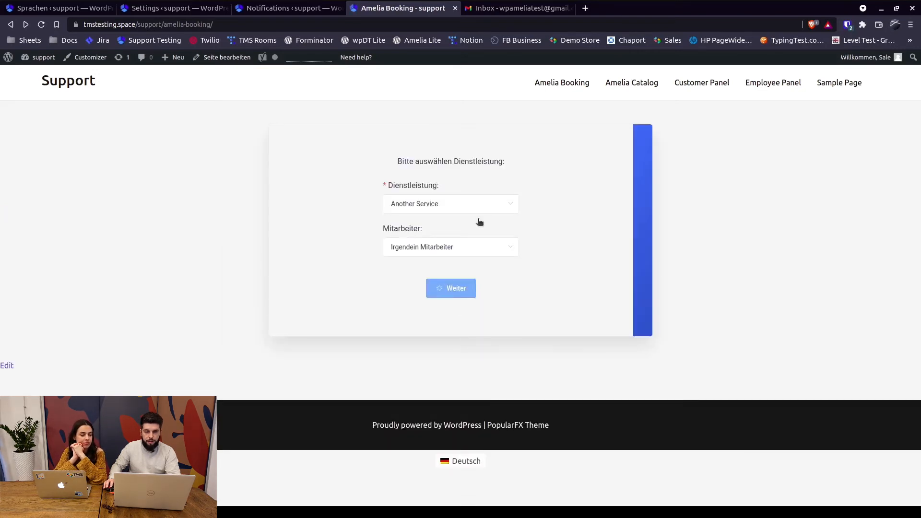
Confirm the Another Service booking using the saved test email address
{"action": "left_click", "coordinate": [450, 288]}
{"action": "type", "text": "wpa"}
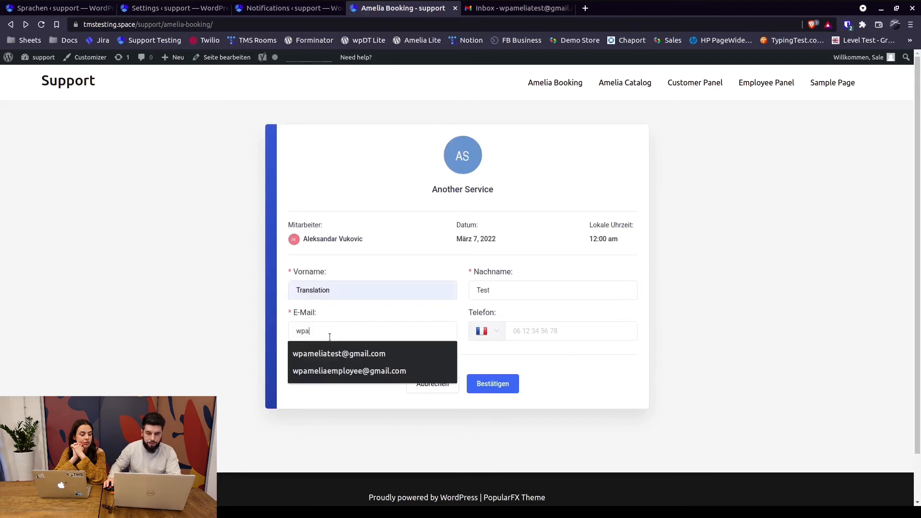
{"action": "left_click", "coordinate": [339, 353]}
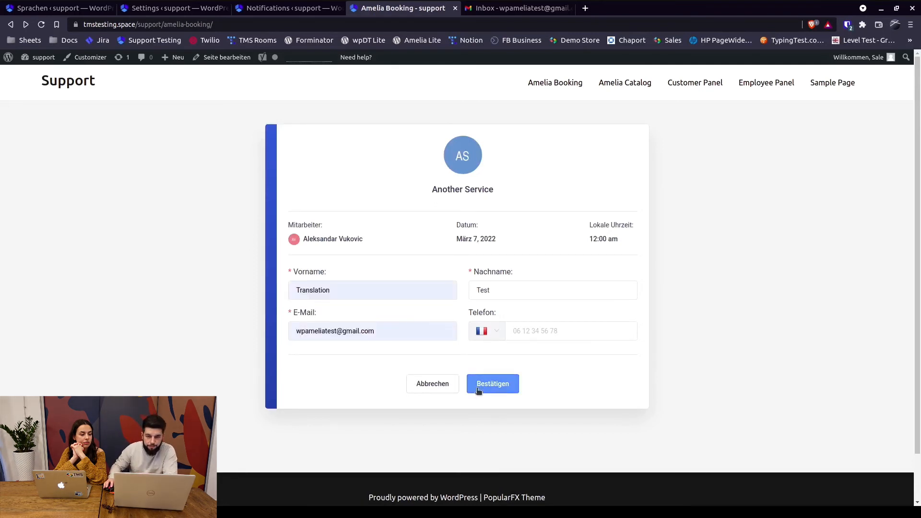
{"action": "left_click", "coordinate": [492, 383]}
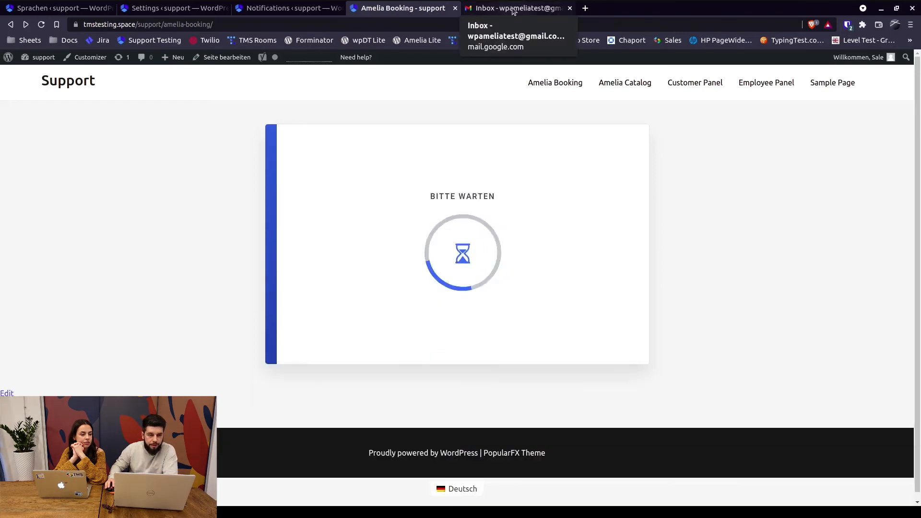
{"action": "left_click", "coordinate": [517, 8]}
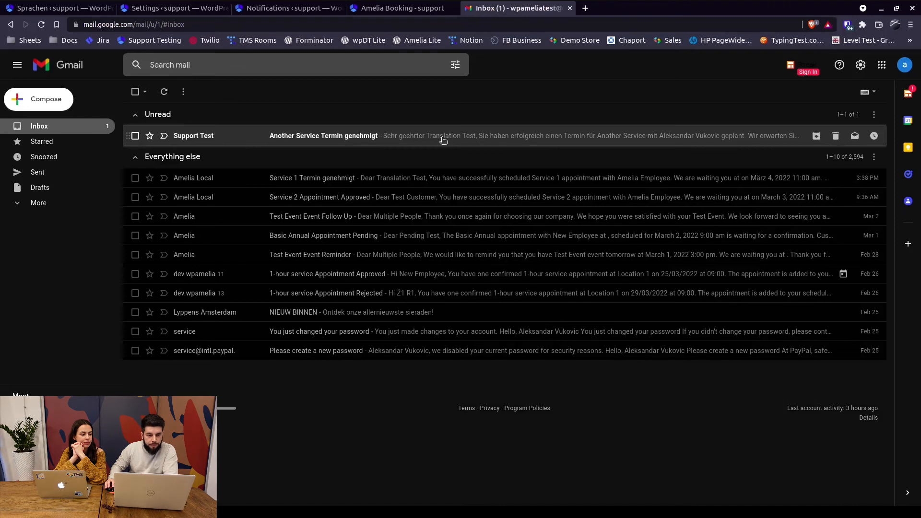
Read the German 'Another Service Termin genehmigt' email and compare it with the template
{"action": "left_click", "coordinate": [323, 136]}
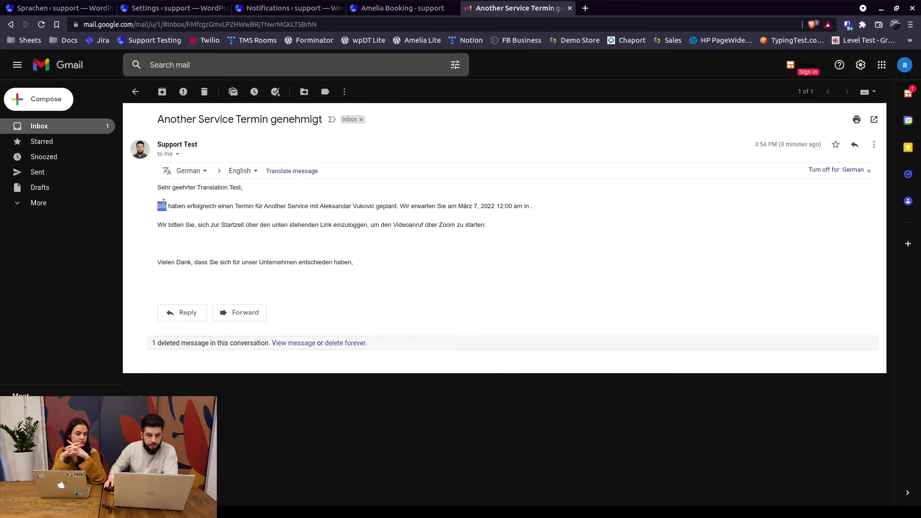
{"action": "left_click", "coordinate": [287, 8]}
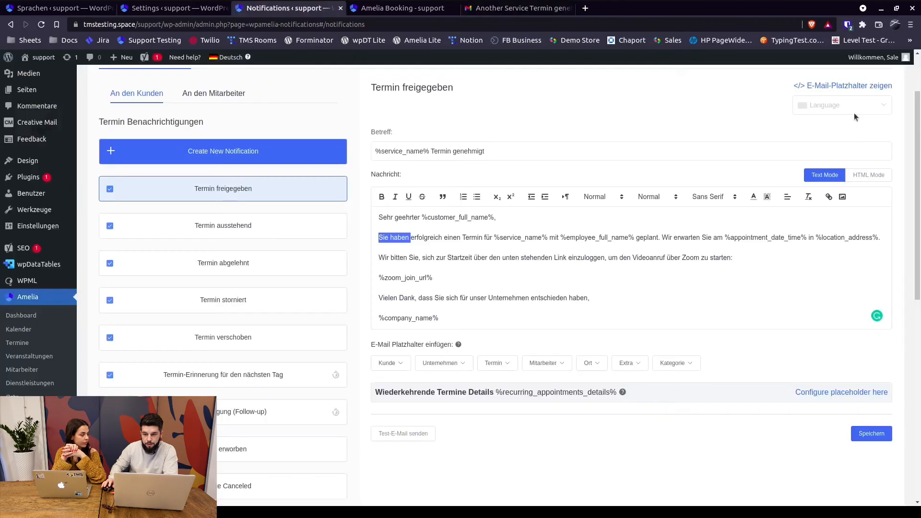